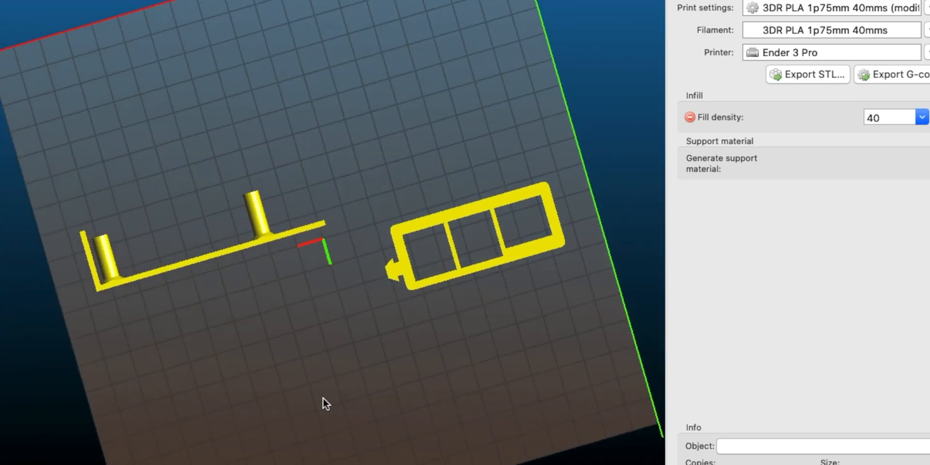
- Reveal the shipped 3D printing order for lowerpart_V2.stl and upperpart_nofan_V2.stl in Order History
{"action": "left_click_drag", "start_coordinate": [325, 403], "coordinate": [582, 301]}
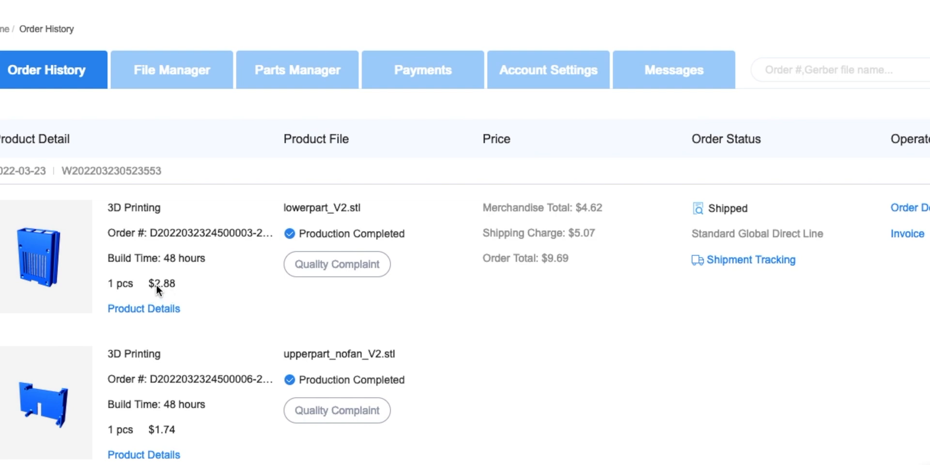
{"action": "mouse_move", "coordinate": [583, 247]}
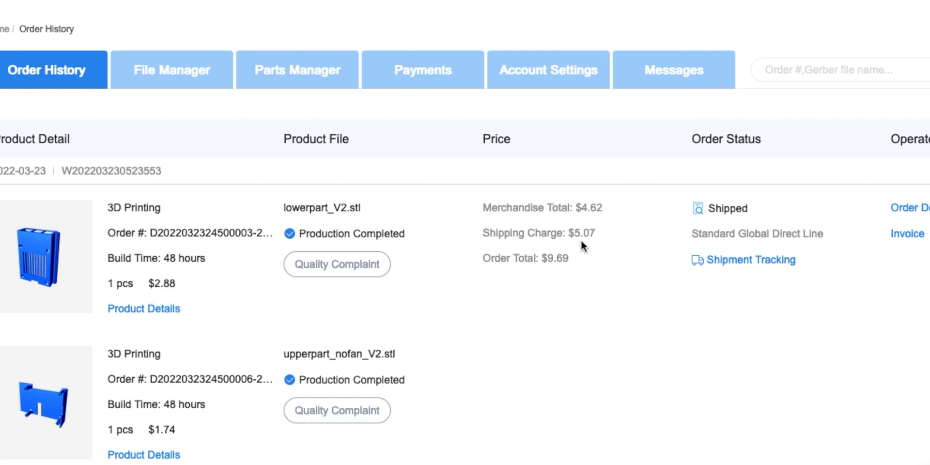
- Show lowerpart_V2.stl's print specs: 8000 Resin, SLA, natural white, 9×2.5×6.65 cm, quantity 1
{"action": "left_click", "coordinate": [143, 309]}
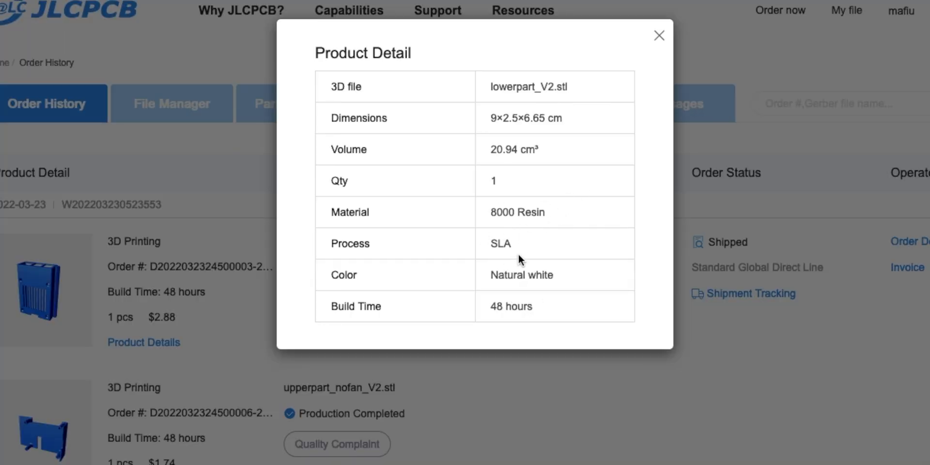
{"action": "mouse_move", "coordinate": [551, 215]}
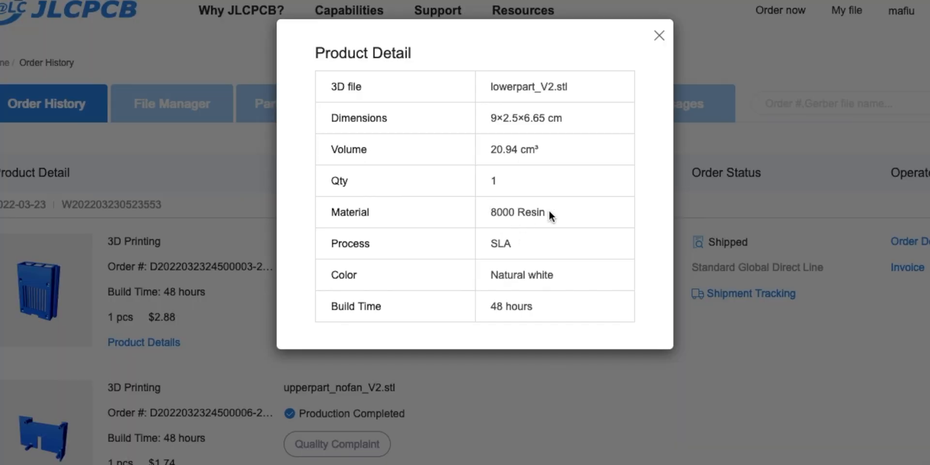